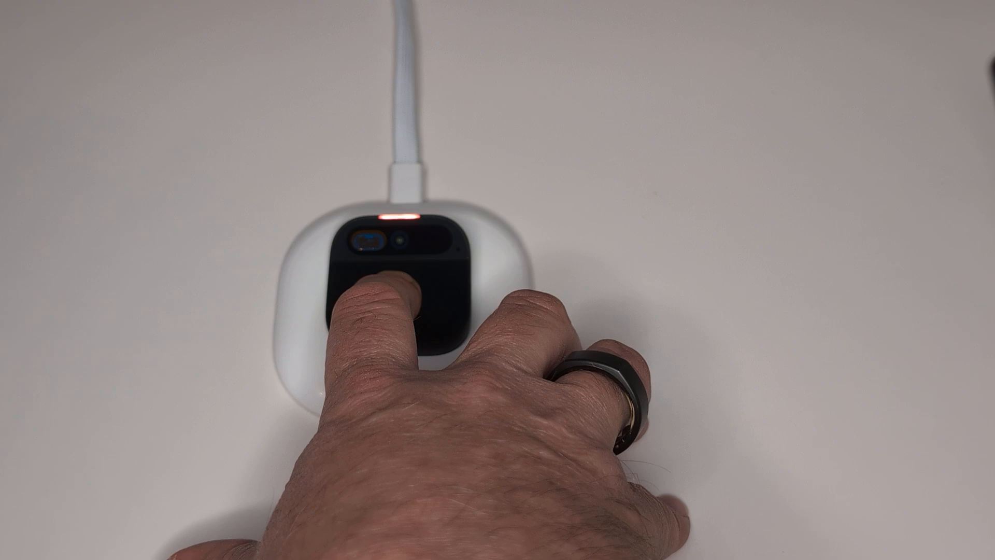
{"action": "left_click", "coordinate": [393, 305]}
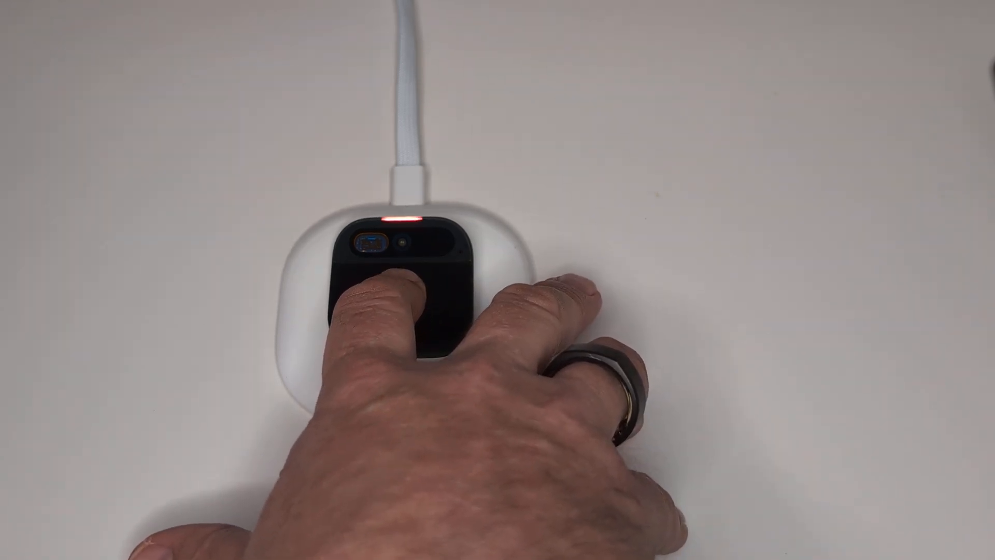
{"action": "left_click", "coordinate": [390, 298]}
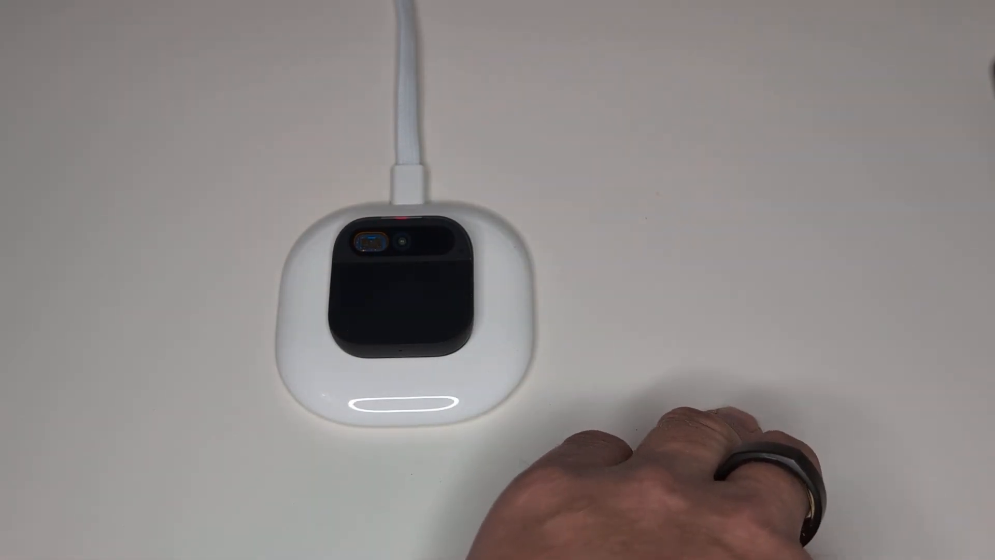